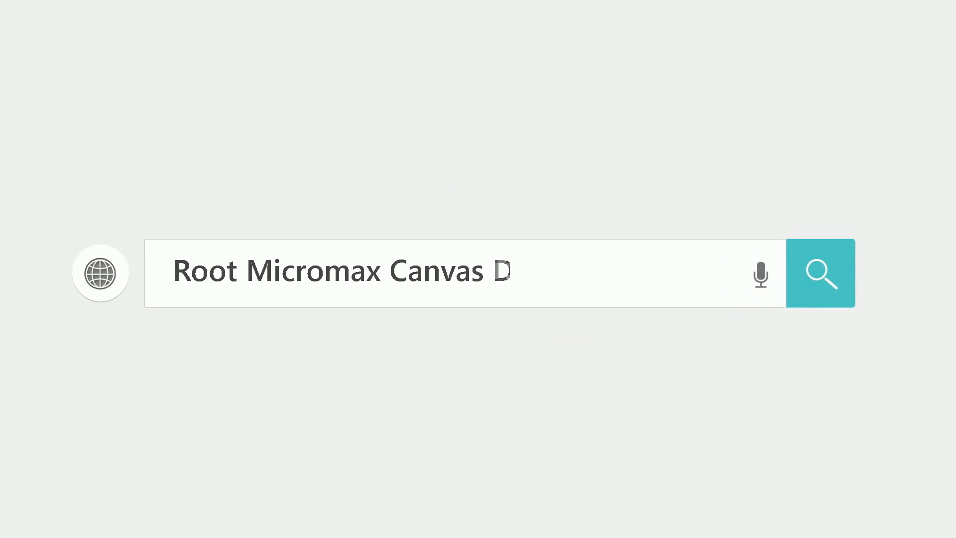
Step: Download the KingoRoot installer for Windows from kingoapp.com and watch its progress in Downloads
{"action": "left_click", "coordinate": [819, 273]}
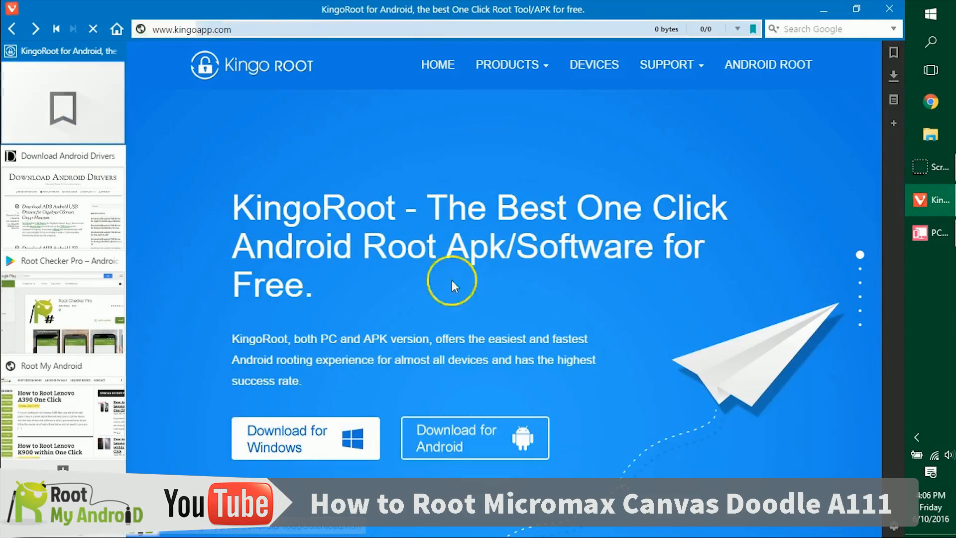
{"action": "left_click", "coordinate": [304, 438]}
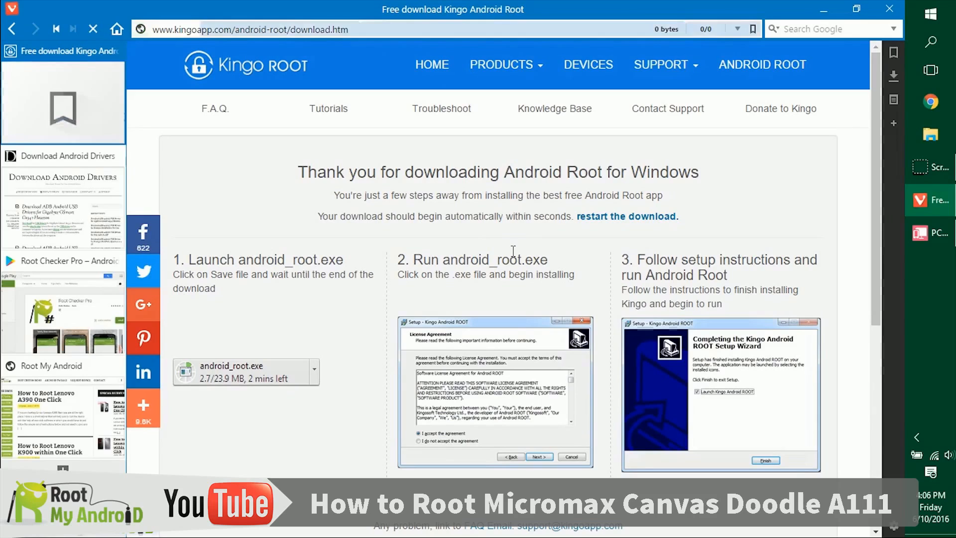
{"action": "left_click", "coordinate": [893, 76]}
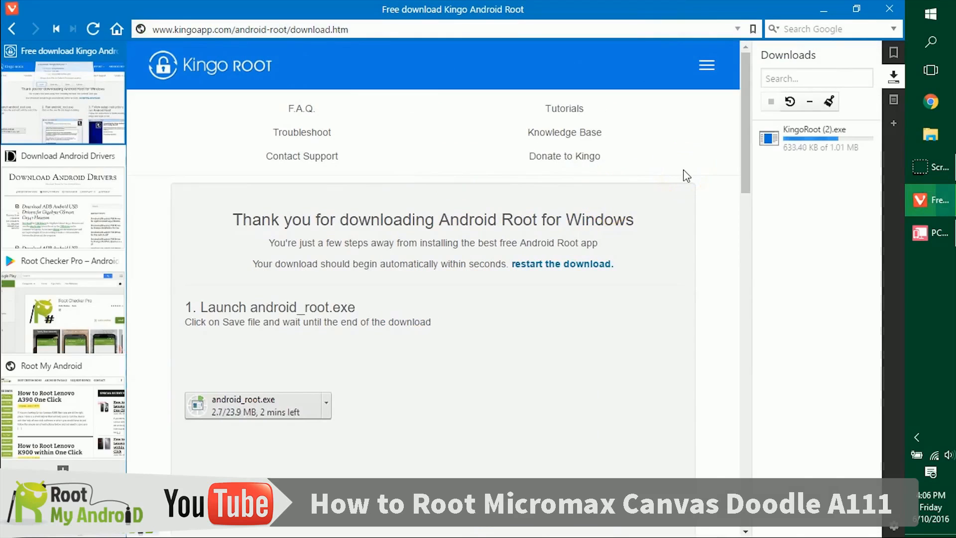
{"action": "mouse_move", "coordinate": [390, 193]}
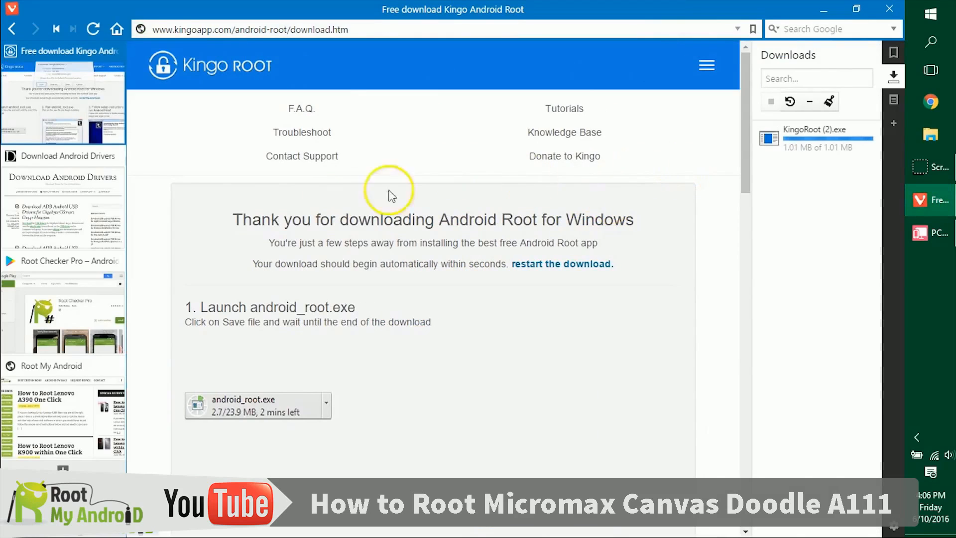
Step: Switch to the Download Android Drivers tab to find the phone's USB drivers
{"action": "left_click", "coordinate": [60, 156]}
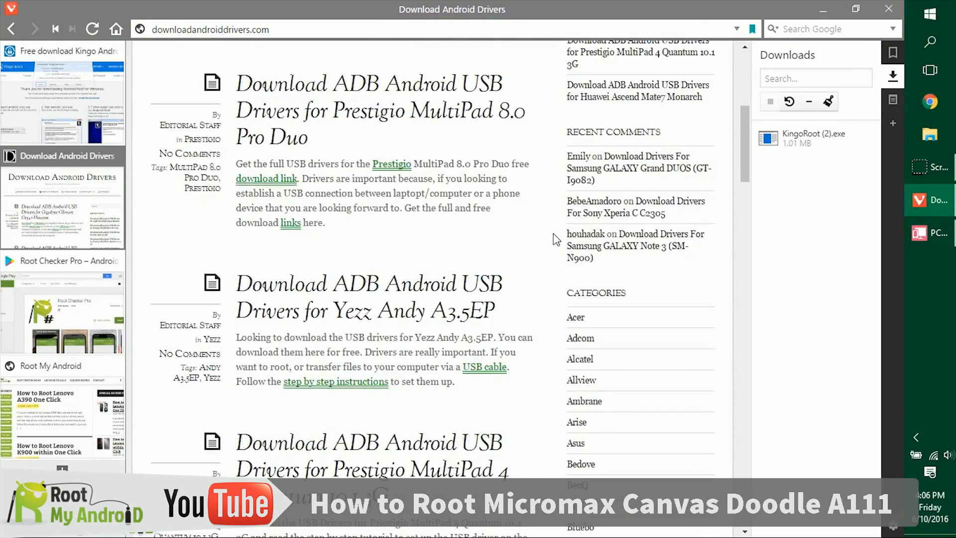
{"action": "scroll", "scroll_direction": "down", "scroll_amount": 3}
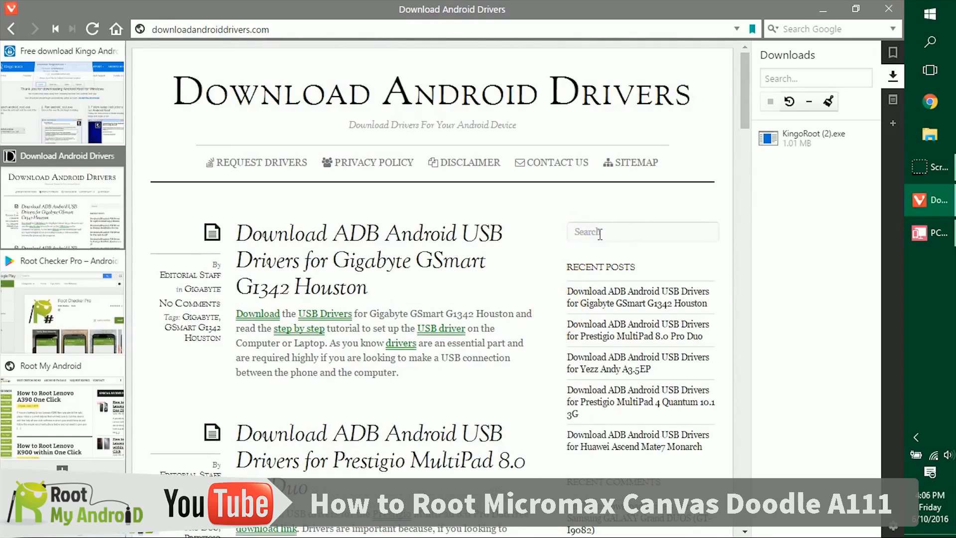
{"action": "mouse_move", "coordinate": [547, 237]}
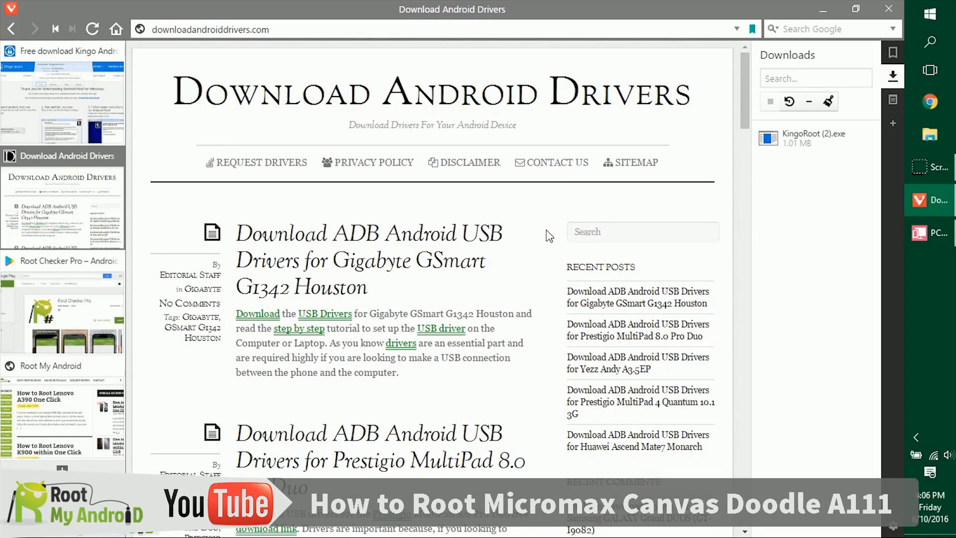
{"action": "mouse_move", "coordinate": [937, 237]}
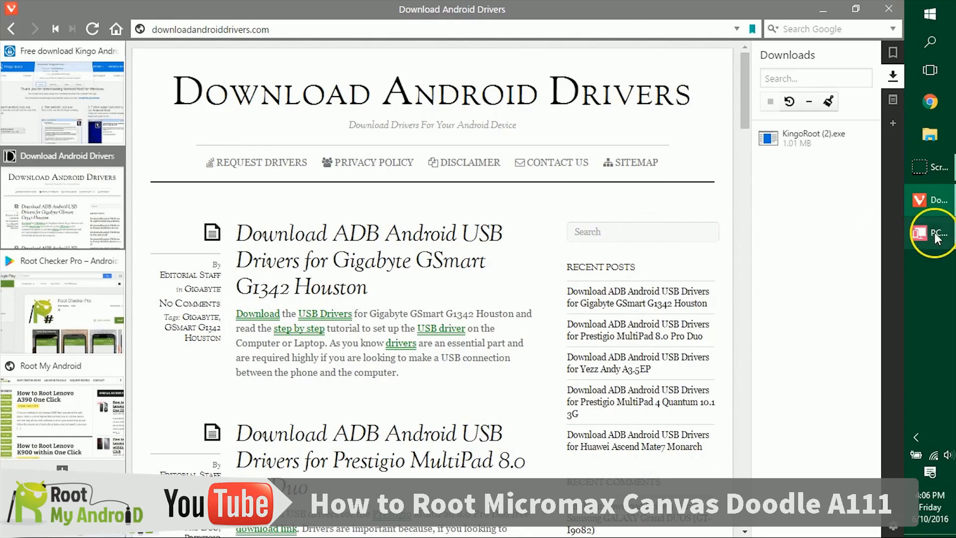
Step: On the mirrored phone, confirm USB debugging is enabled under Settings > Developer options, then return home
{"action": "left_click", "coordinate": [930, 233]}
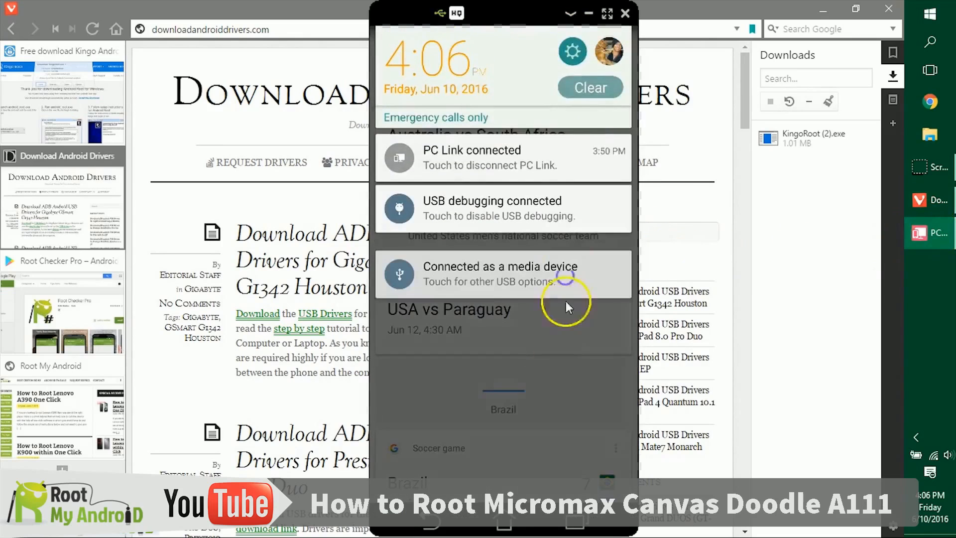
{"action": "left_click", "coordinate": [572, 51]}
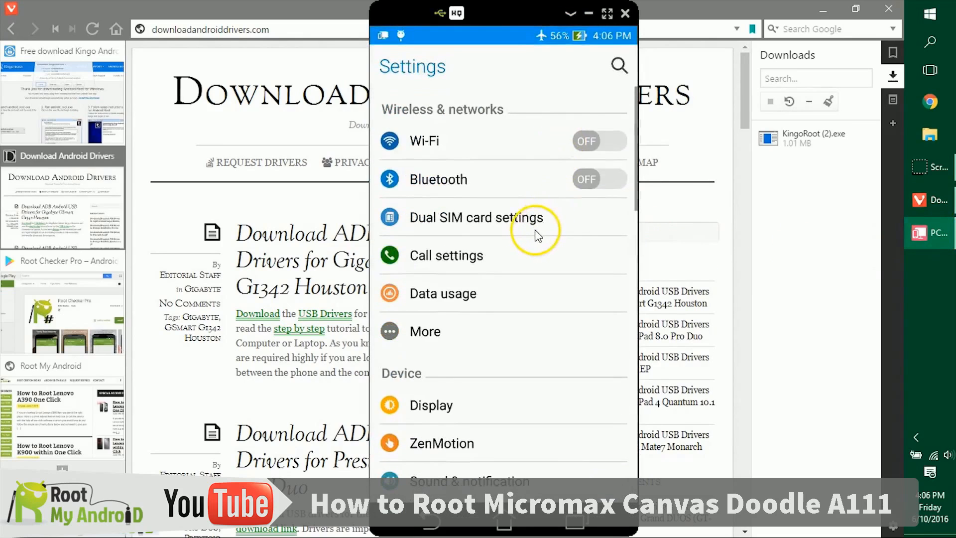
{"action": "scroll", "scroll_direction": "down", "scroll_amount": 3}
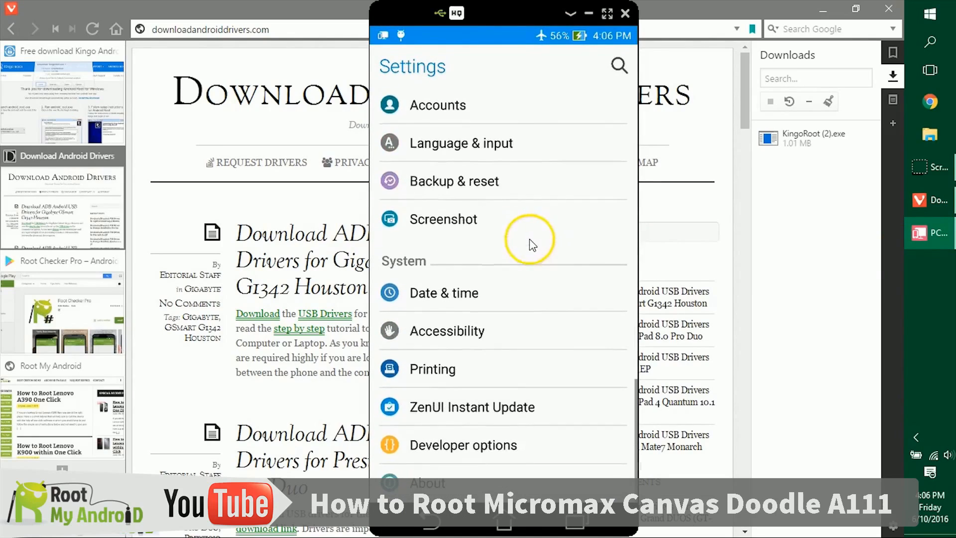
{"action": "left_click", "coordinate": [463, 445]}
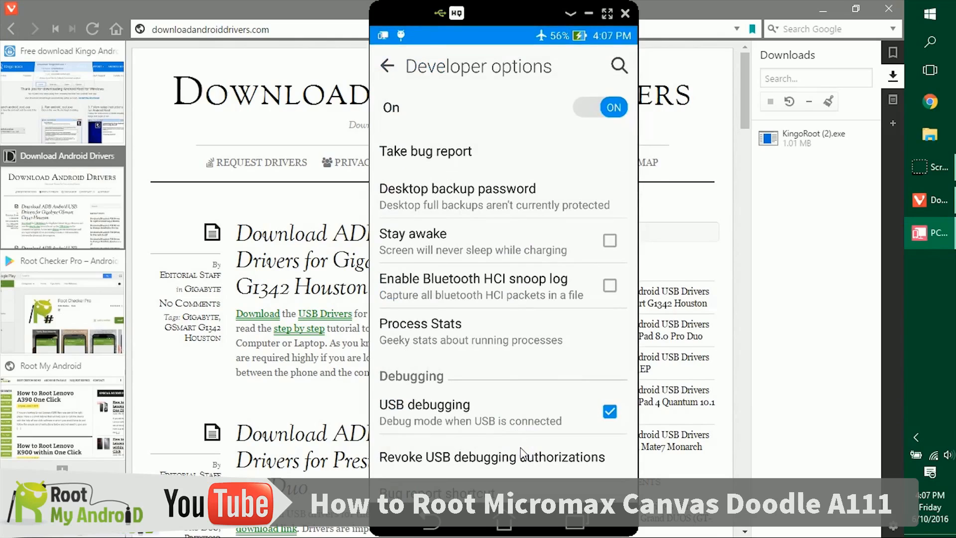
{"action": "left_click", "coordinate": [609, 411]}
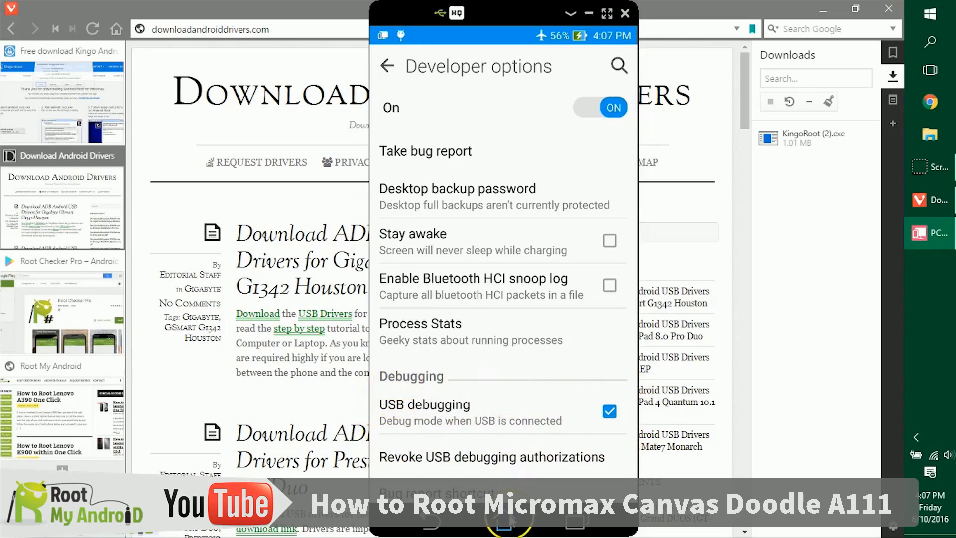
{"action": "left_click", "coordinate": [624, 13]}
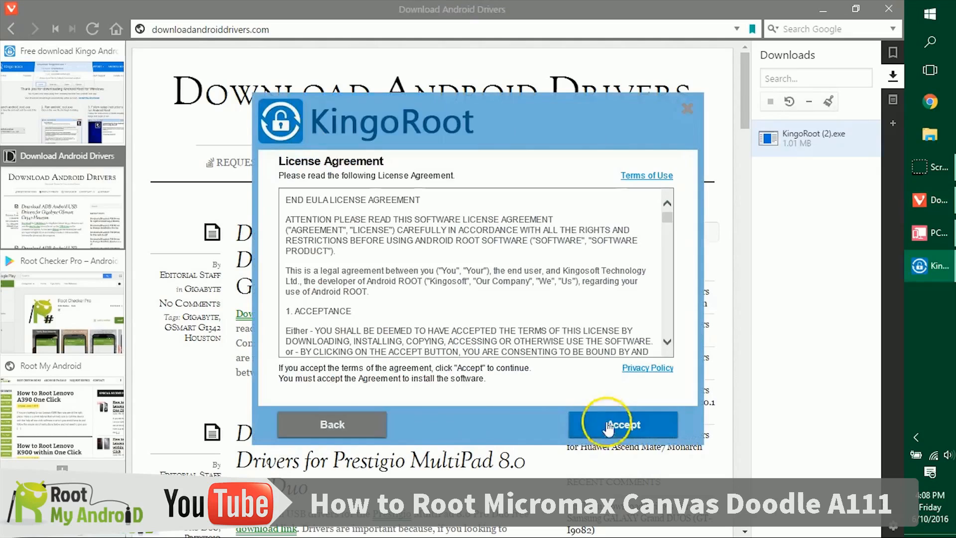
Step: Accept the license and offers, finish installation and close the installer with KingoRoot launching
{"action": "left_click", "coordinate": [621, 424]}
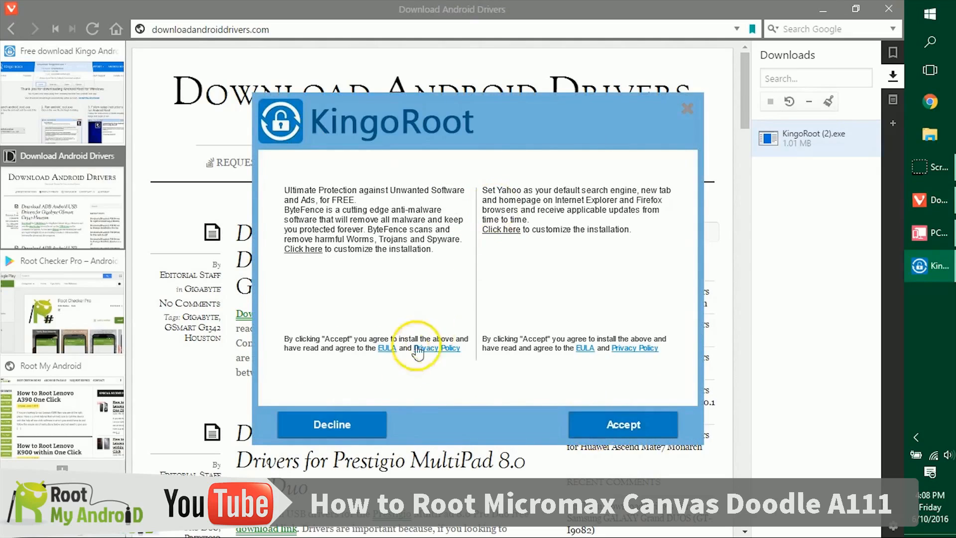
{"action": "left_click", "coordinate": [622, 424]}
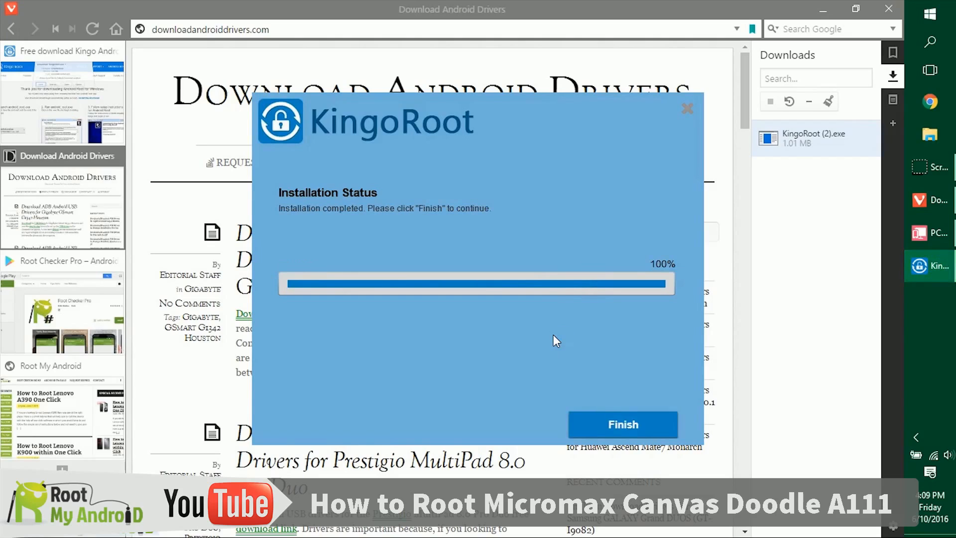
{"action": "left_click", "coordinate": [622, 424]}
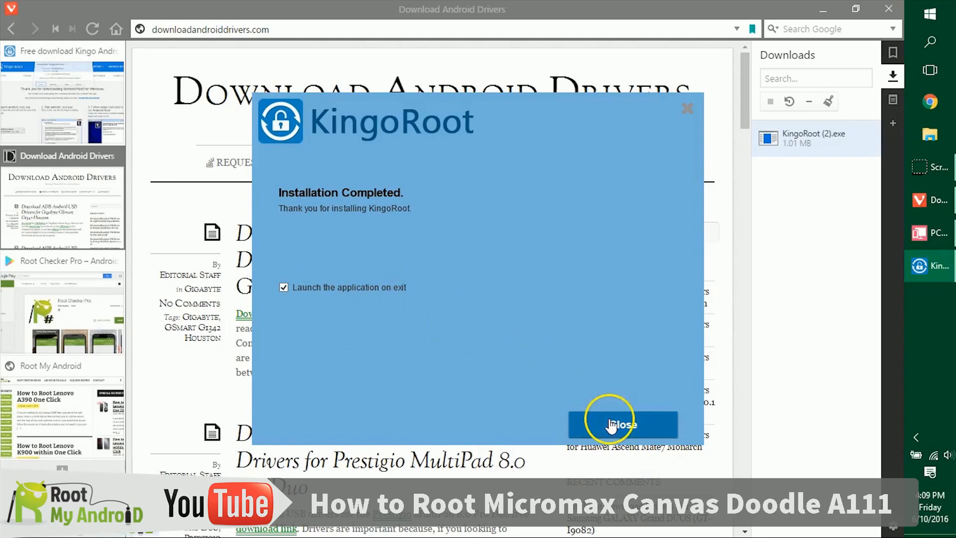
{"action": "left_click", "coordinate": [622, 424]}
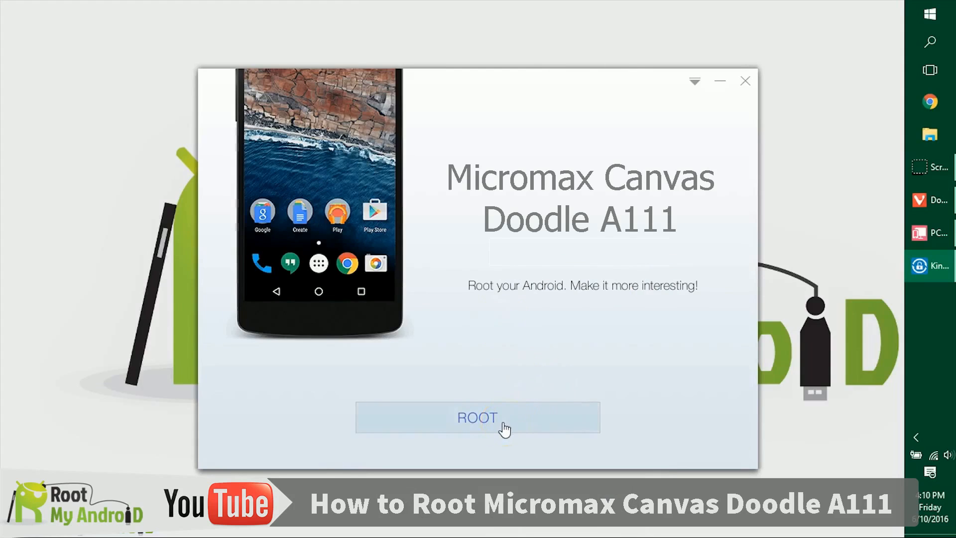
Step: Start rooting the connected Micromax Canvas Doodle A111 with KingoRoot's ROOT button
{"action": "left_click", "coordinate": [477, 417]}
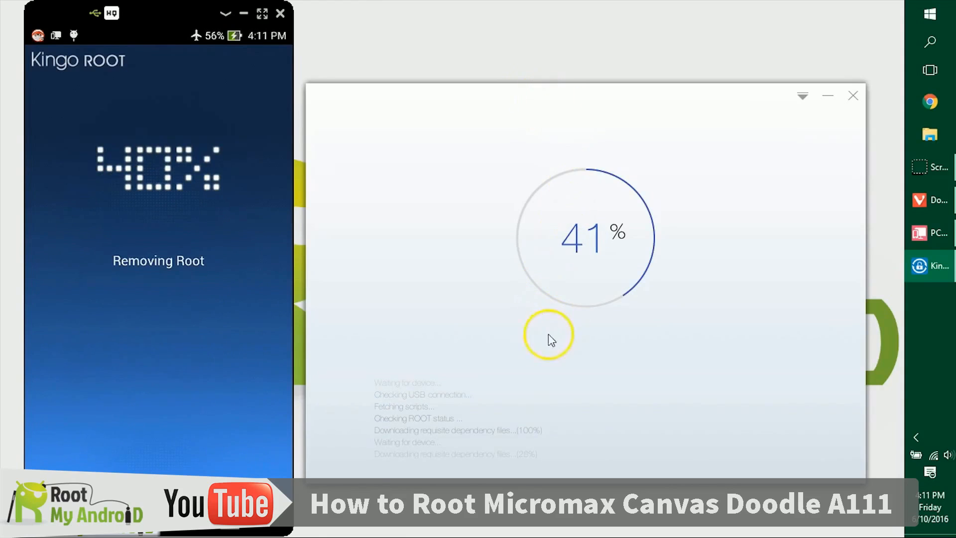
{"action": "mouse_move", "coordinate": [425, 454]}
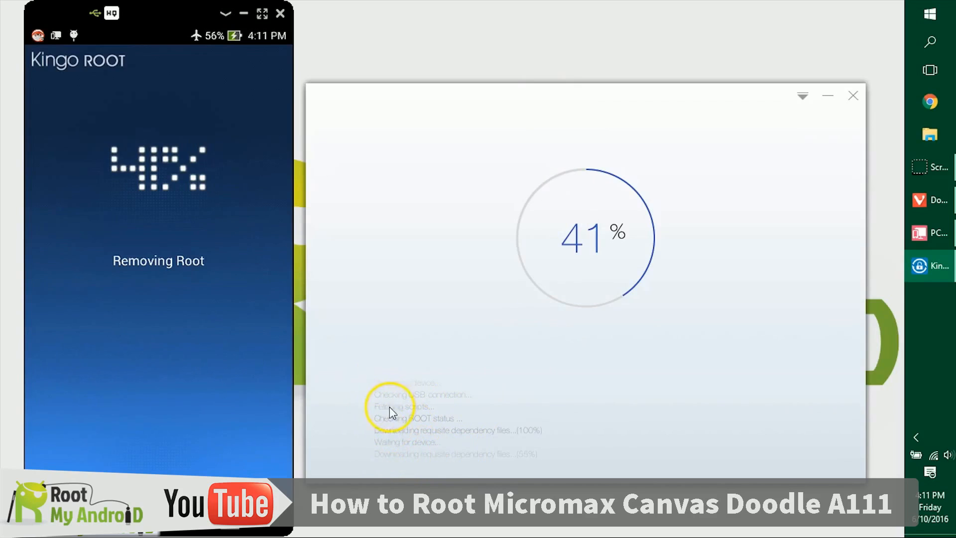
{"action": "mouse_move", "coordinate": [526, 371]}
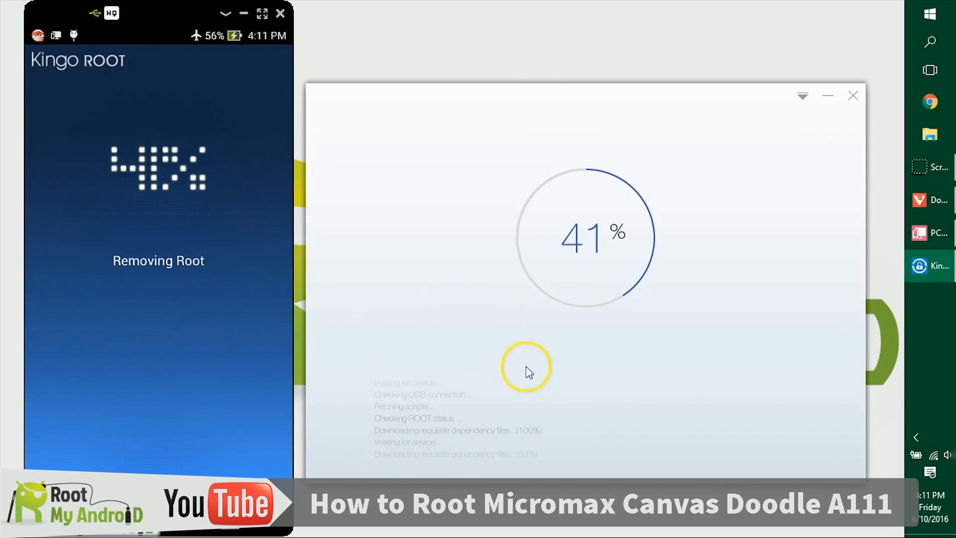
{"action": "mouse_move", "coordinate": [483, 336]}
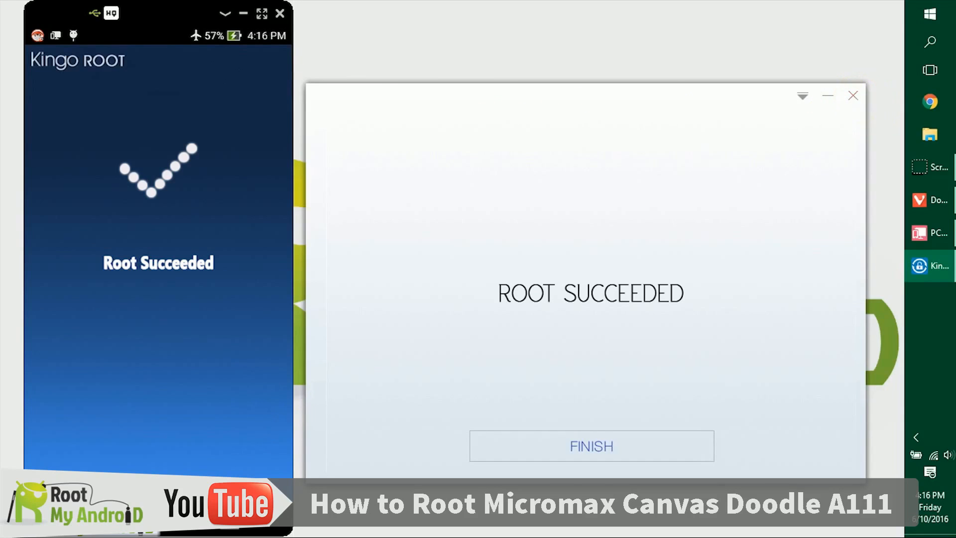
Step: Finish in KingoRoot after root success and return to the Root Checker Pro page in Vivaldi
{"action": "left_click", "coordinate": [590, 446]}
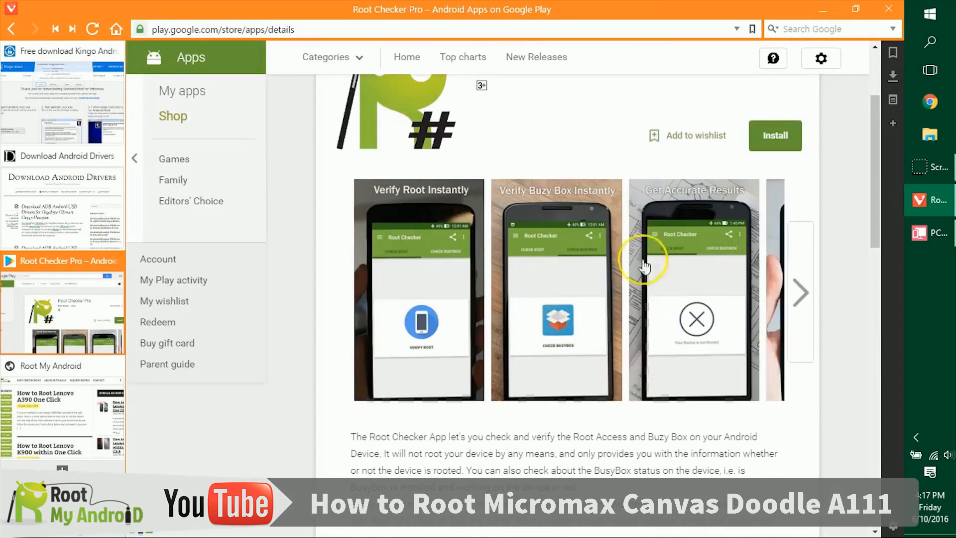
{"action": "scroll", "scroll_direction": "down", "scroll_amount": 3}
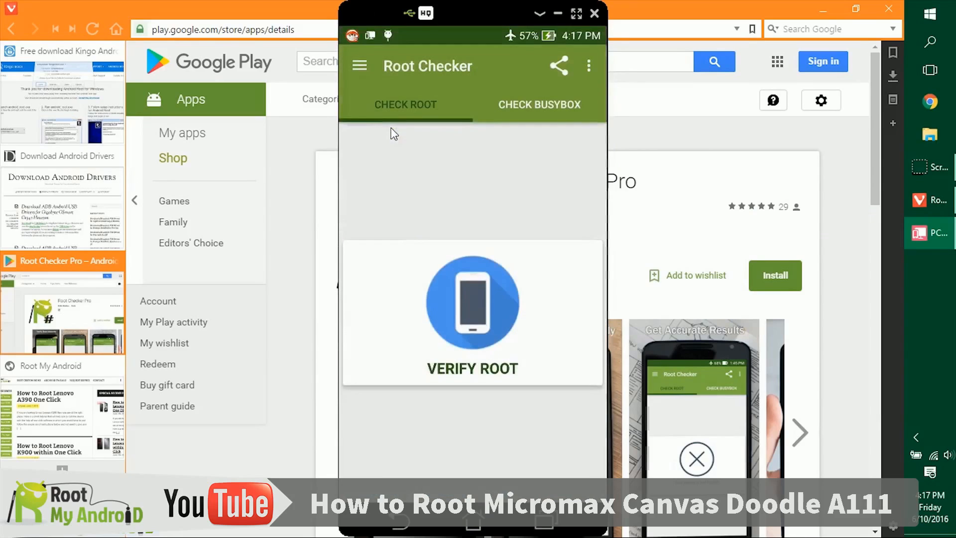
Step: Verify root access in Root Checker on the mirrored phone and check BusyBox
{"action": "left_click", "coordinate": [479, 423]}
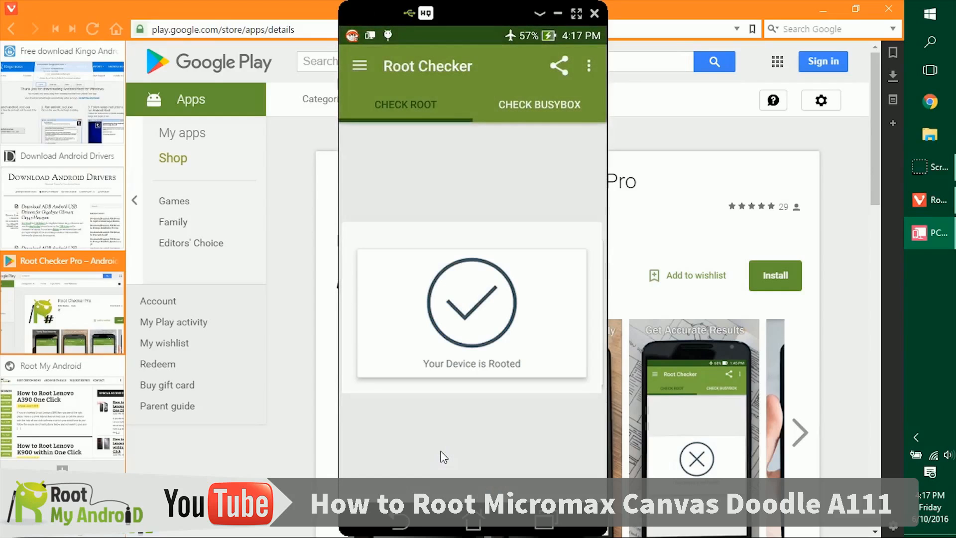
{"action": "left_click", "coordinate": [410, 441]}
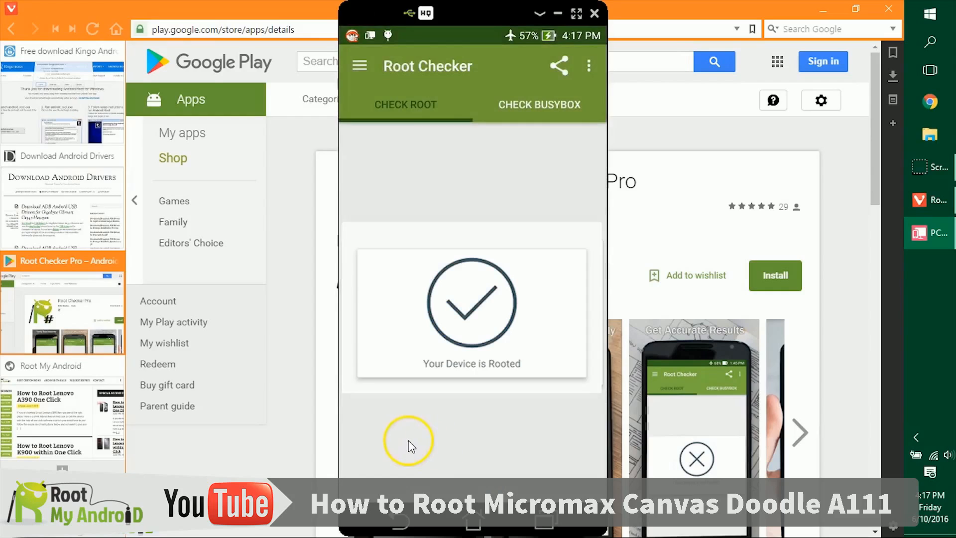
{"action": "mouse_move", "coordinate": [651, 157]}
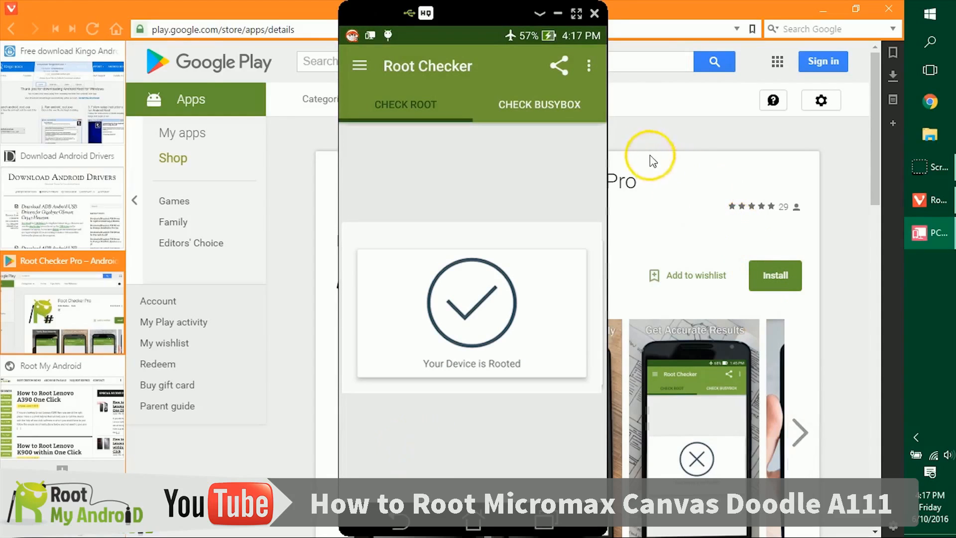
{"action": "left_click", "coordinate": [539, 105]}
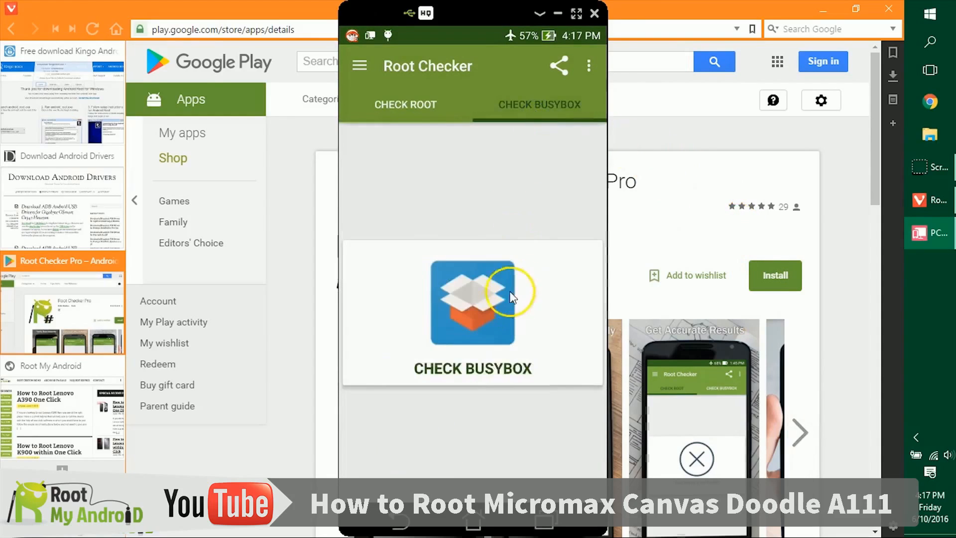
{"action": "mouse_move", "coordinate": [471, 296]}
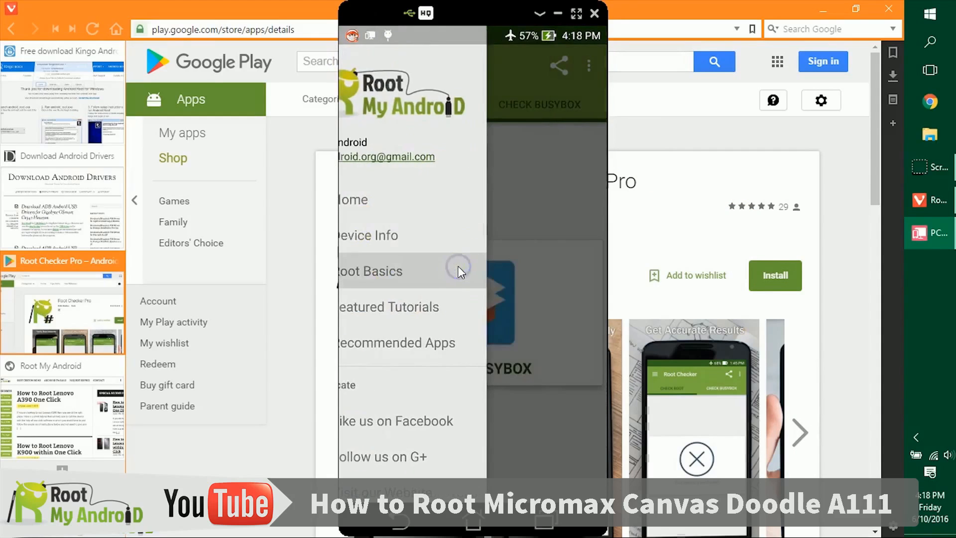
Step: Browse Root Basics and the Featured Tutorials list, ending on Root Checker Pro's Play Store page
{"action": "left_click", "coordinate": [368, 271]}
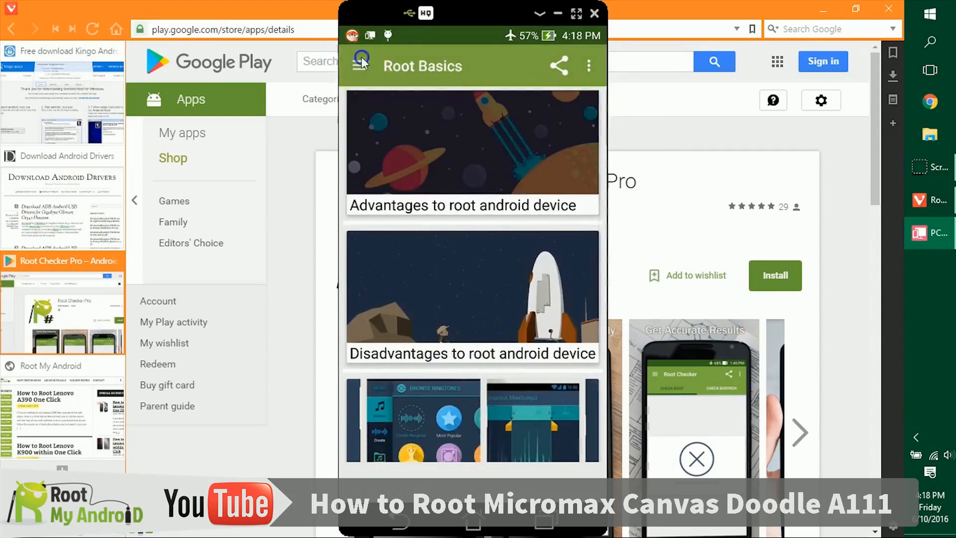
{"action": "left_click", "coordinate": [359, 66]}
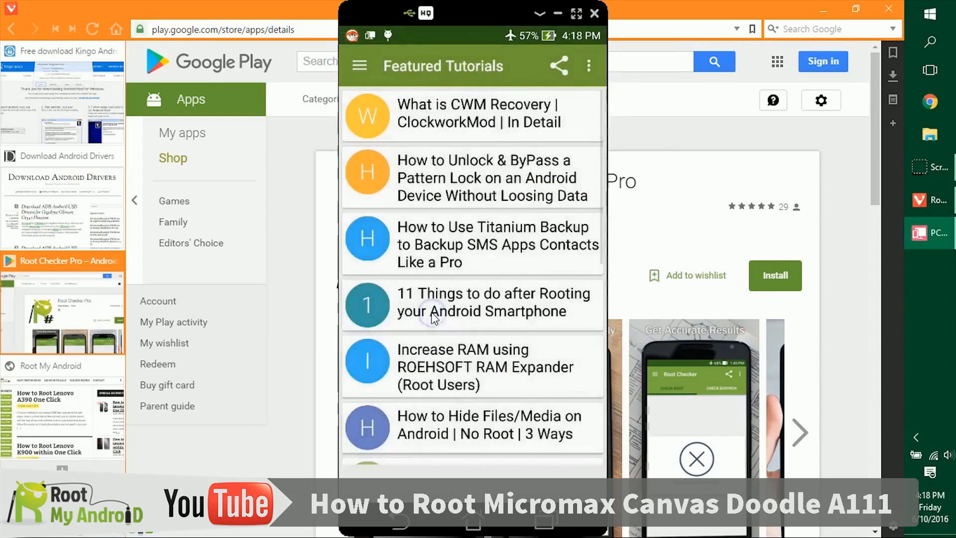
{"action": "scroll", "scroll_direction": "down", "scroll_amount": 3}
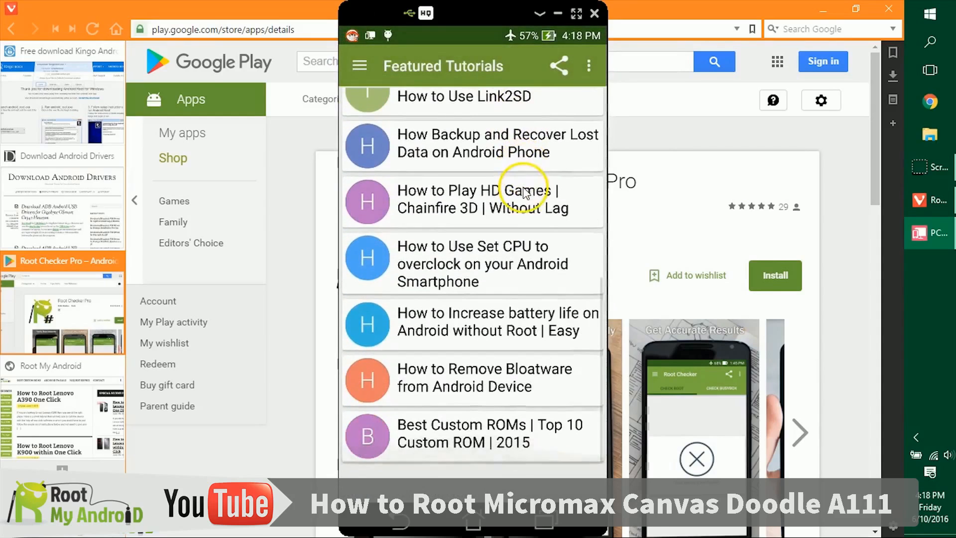
{"action": "scroll", "scroll_direction": "down", "scroll_amount": 3}
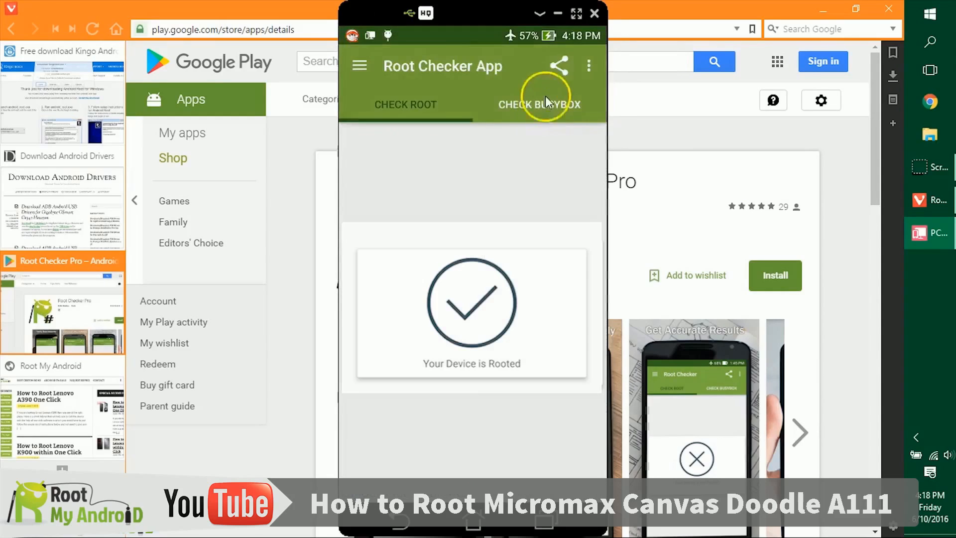
{"action": "mouse_move", "coordinate": [544, 154]}
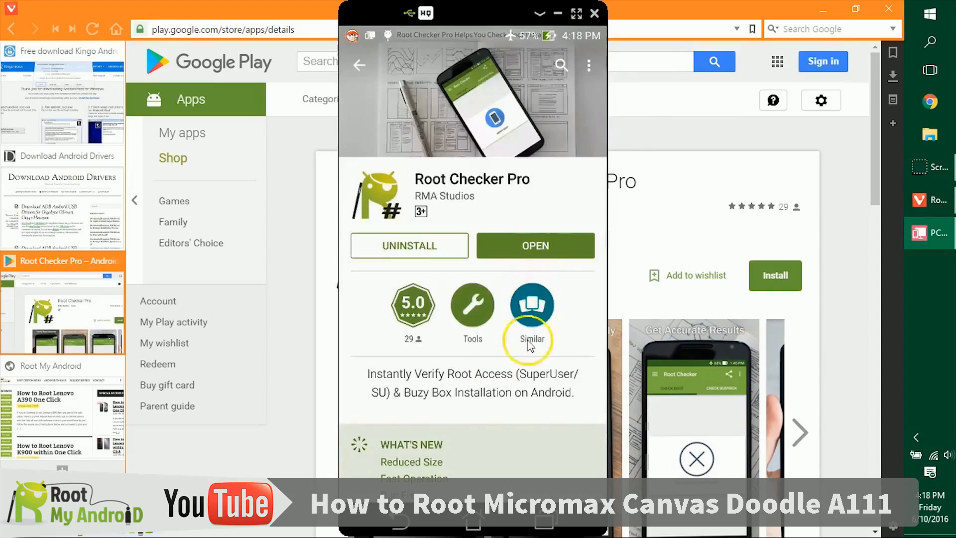
{"action": "left_click", "coordinate": [593, 13]}
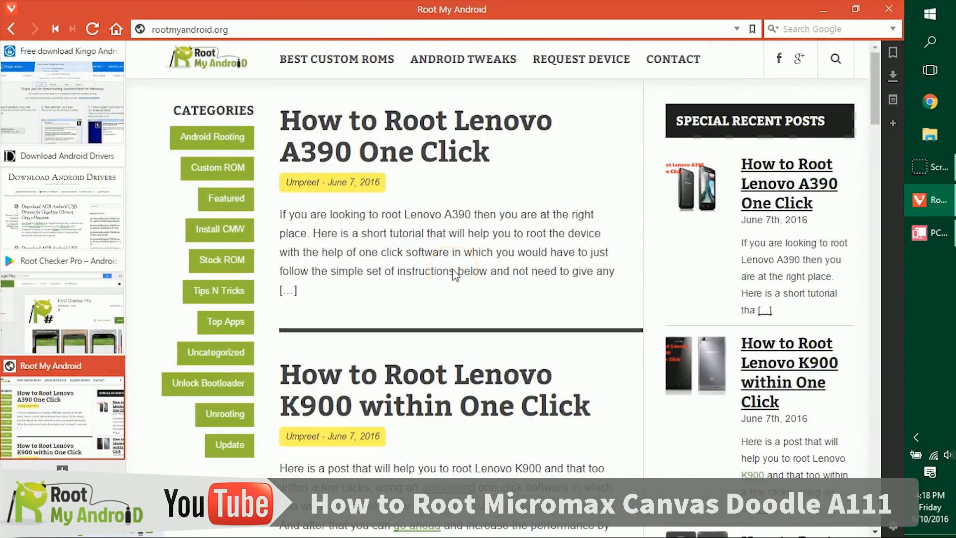
Step: On the Root My Android site, show the Featured category and scroll through its tutorial posts
{"action": "left_click", "coordinate": [225, 199]}
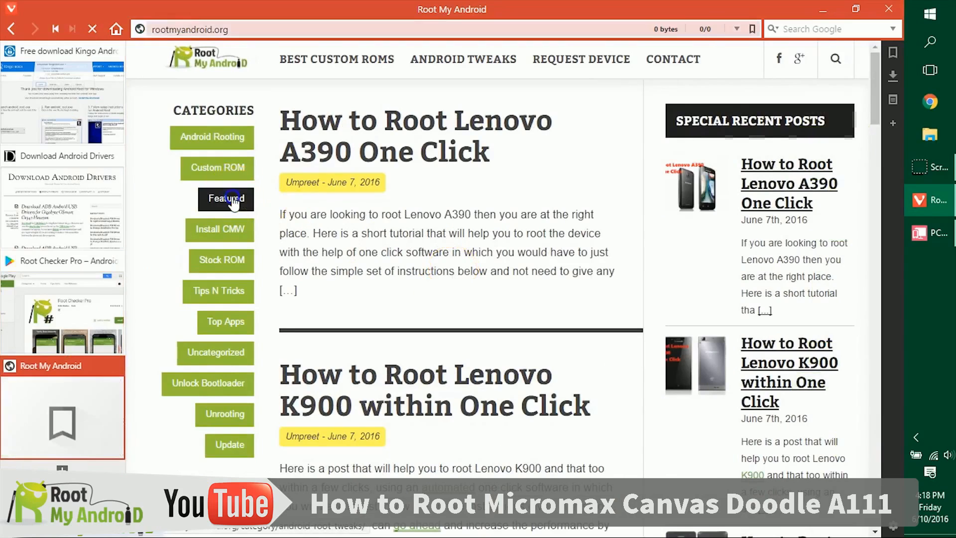
{"action": "left_click", "coordinate": [225, 199]}
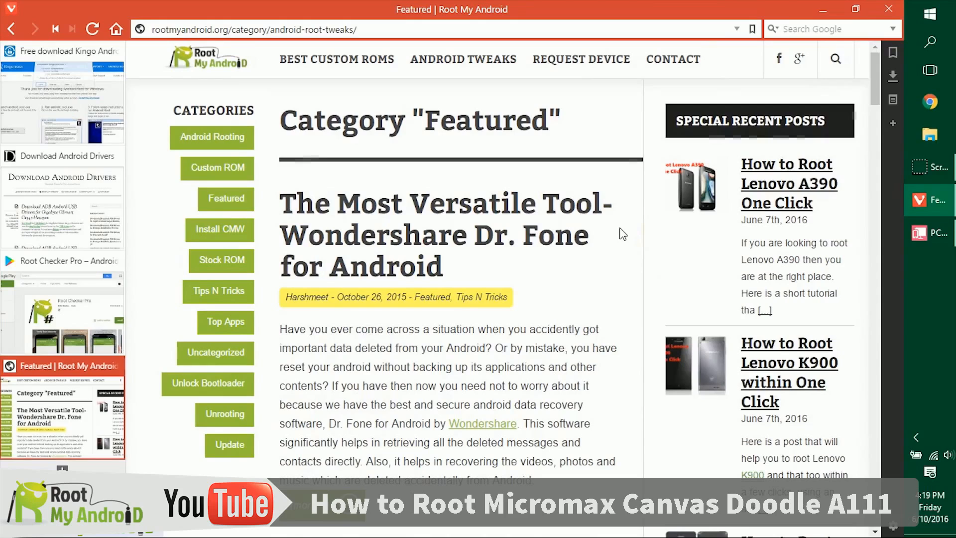
{"action": "scroll", "scroll_direction": "down", "scroll_amount": 3}
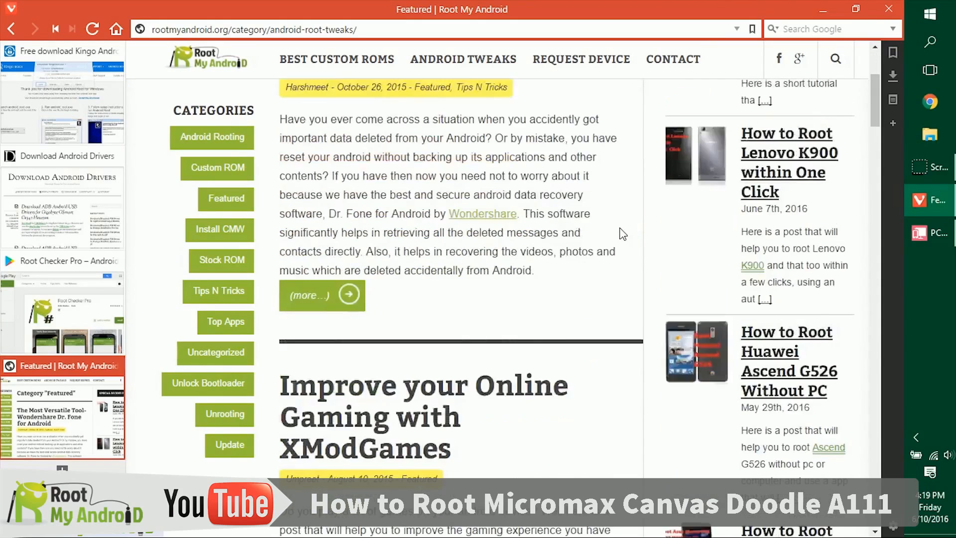
{"action": "scroll", "scroll_direction": "down", "scroll_amount": 3}
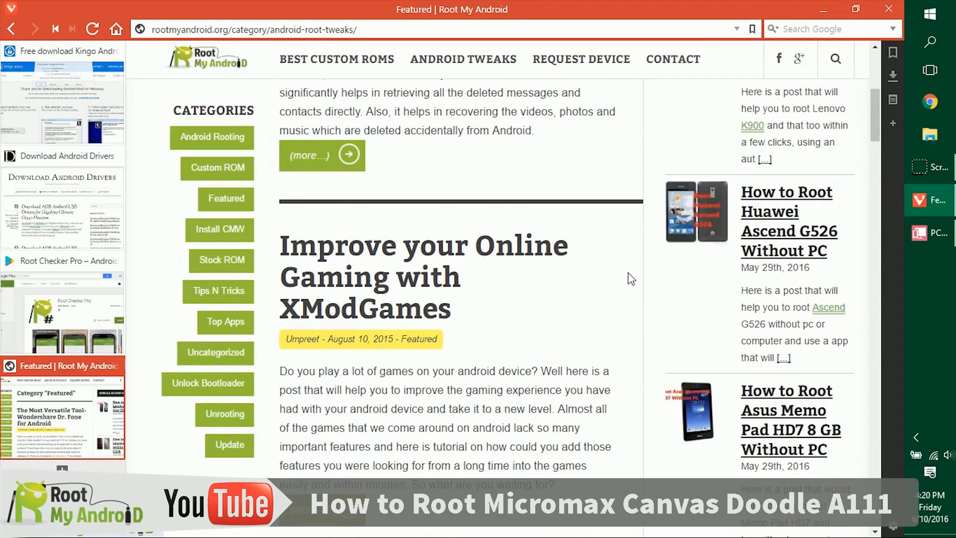
{"action": "left_click", "coordinate": [604, 278]}
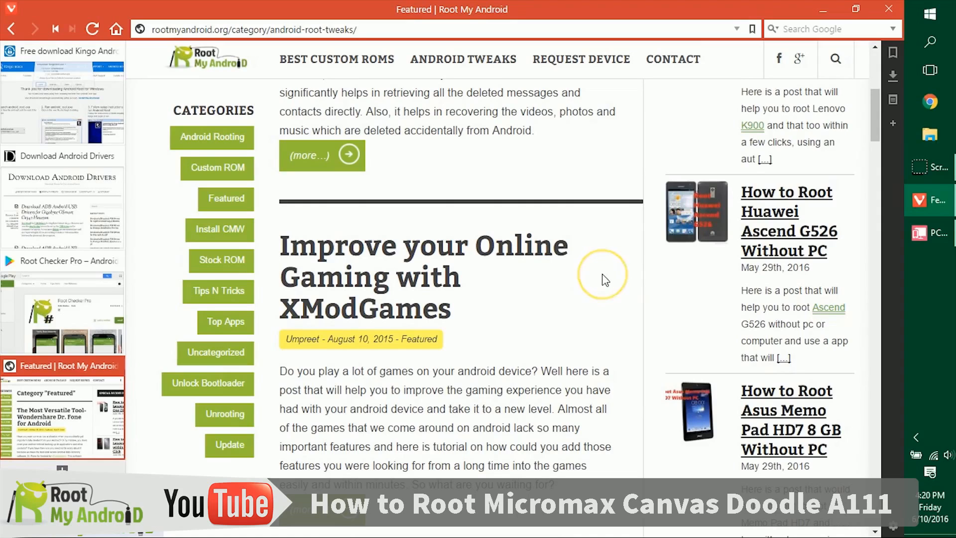
{"action": "mouse_move", "coordinate": [393, 298]}
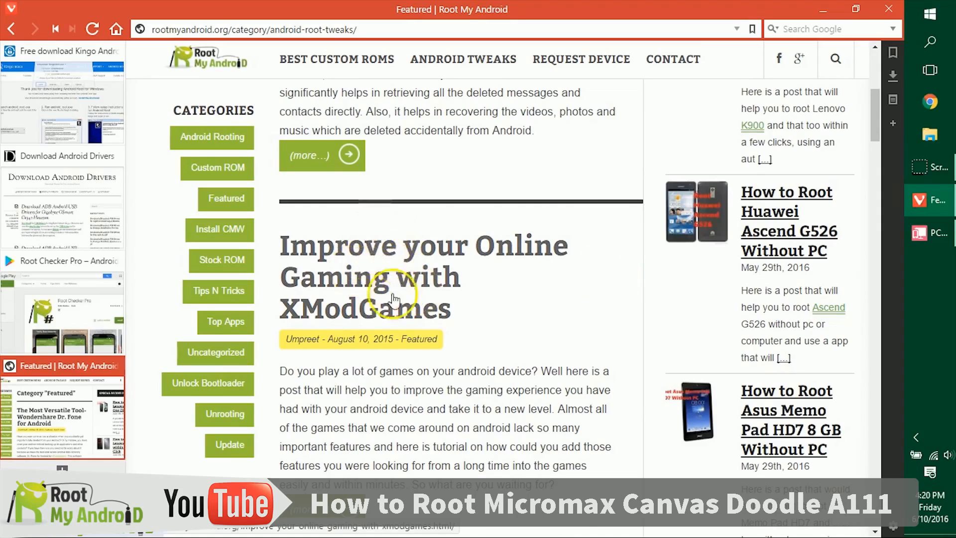
{"action": "scroll", "scroll_direction": "down", "scroll_amount": 3}
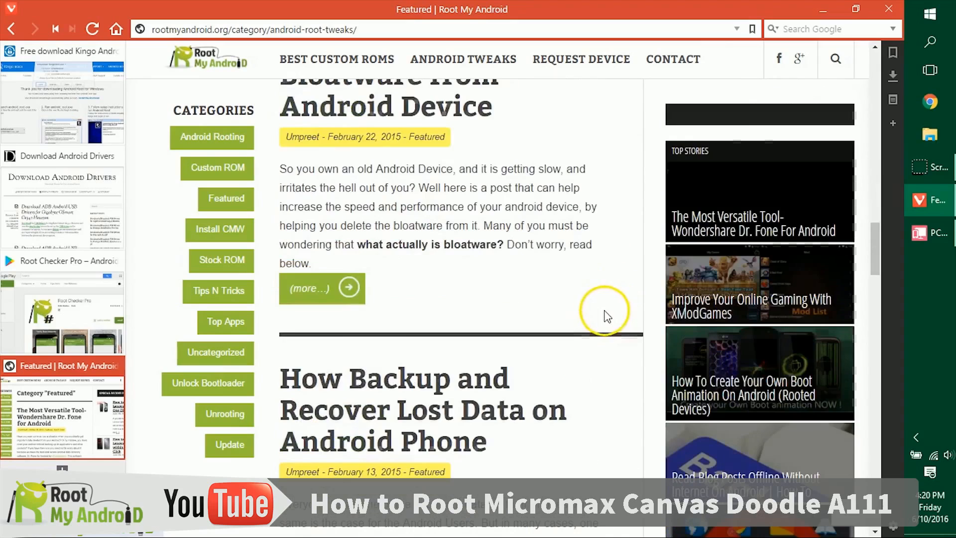